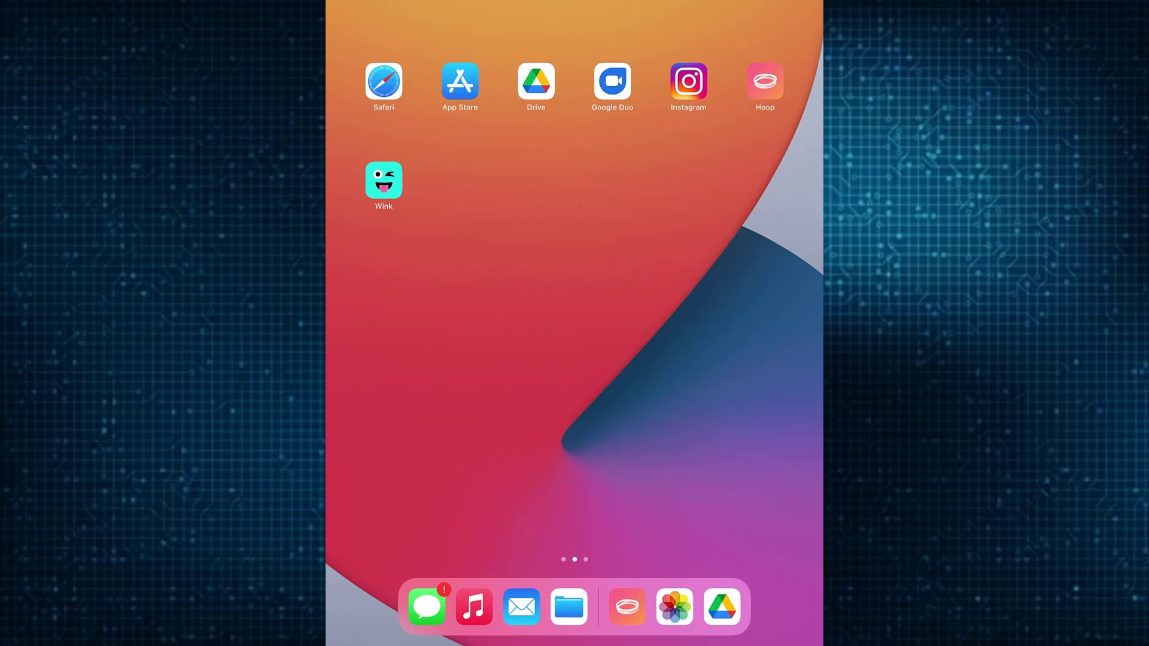
- Launch Hoop from the iPadOS Home Screen
{"action": "left_click", "coordinate": [383, 181]}
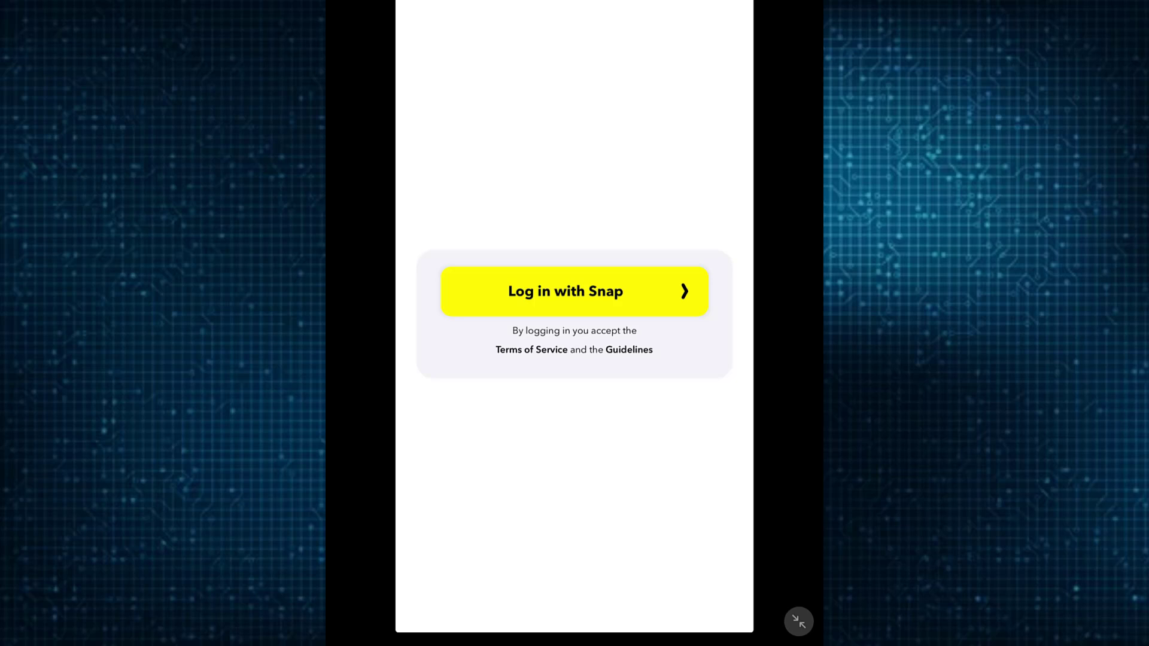
- Log in with Snap, approve connecting Hoop to Snapchat, and continue back to Hoop
{"action": "left_click", "coordinate": [574, 291]}
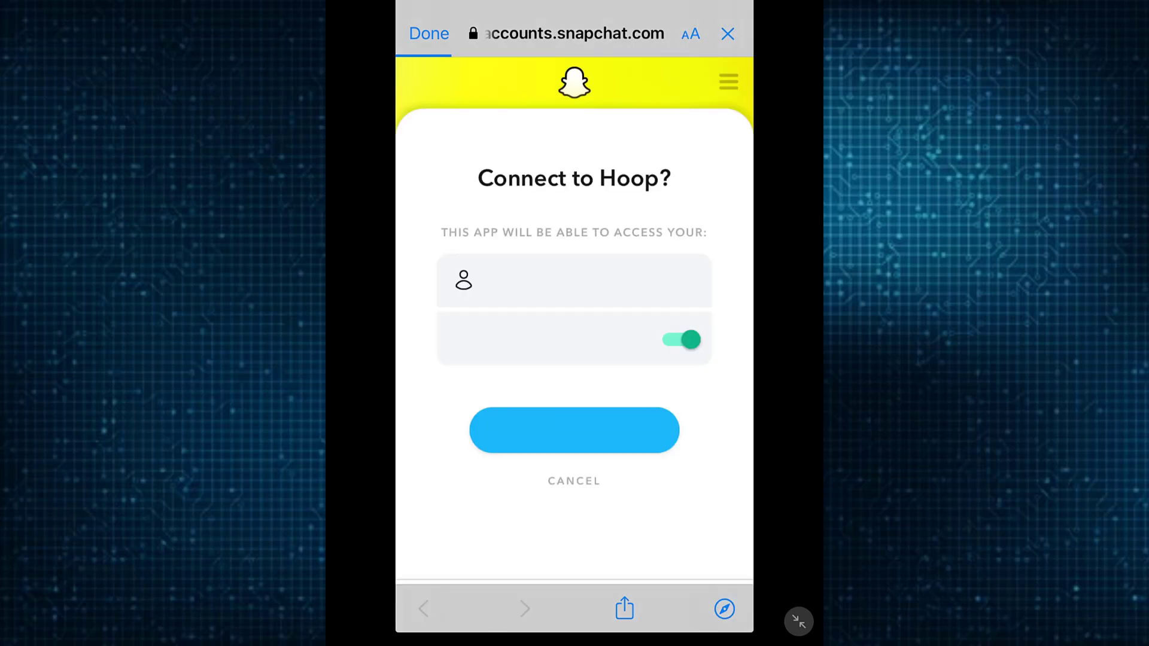
{"action": "left_click", "coordinate": [574, 430]}
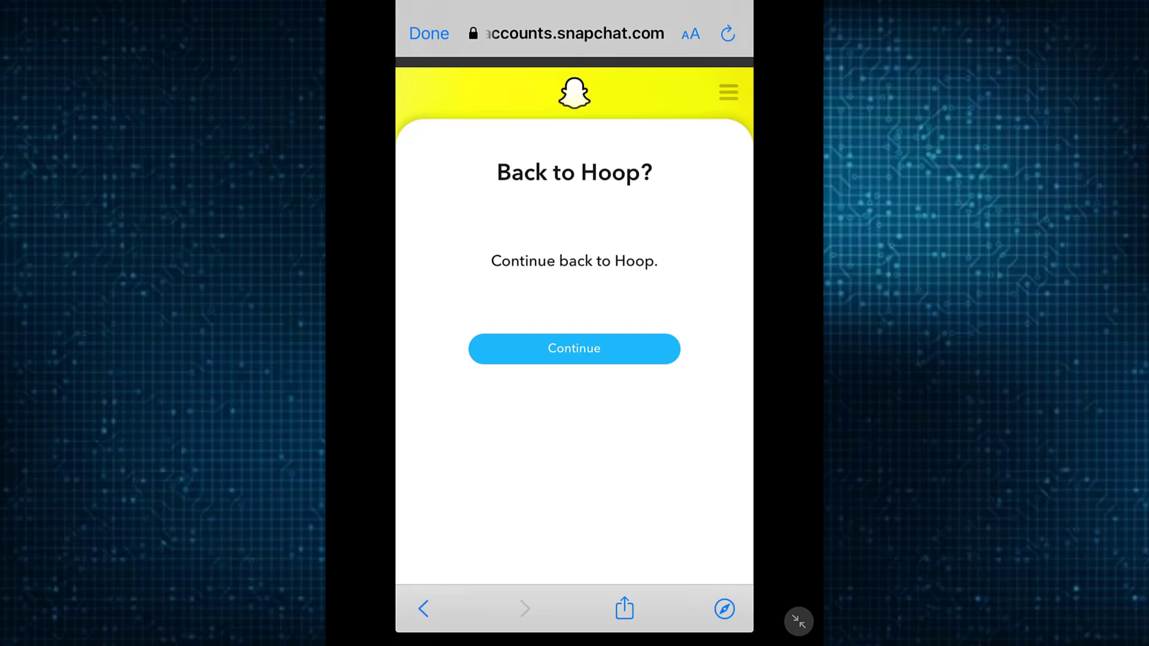
{"action": "left_click", "coordinate": [574, 348]}
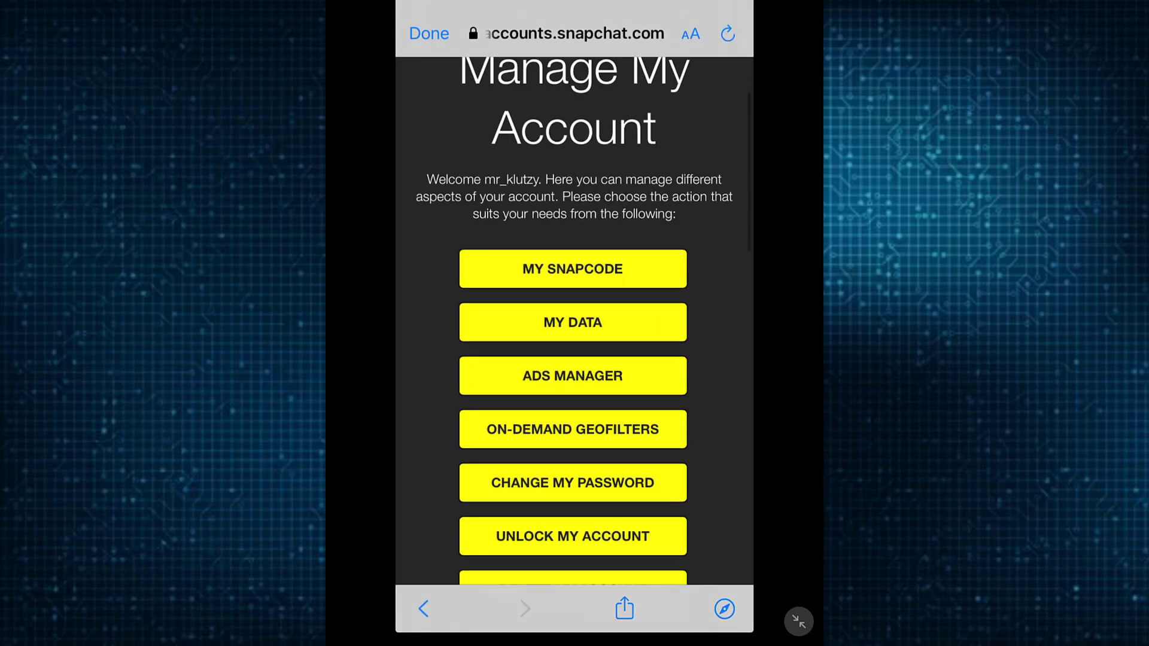
- Review the Manage My Account page, then log out of the Snapchat account
{"action": "scroll", "scroll_direction": "down", "scroll_amount": 3}
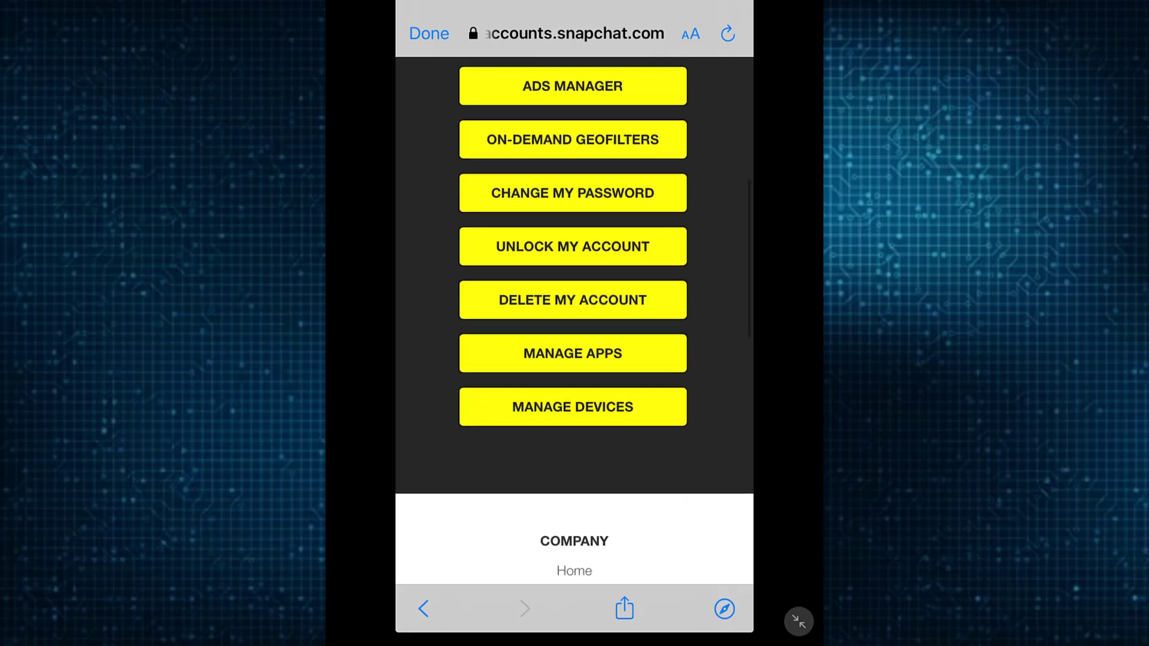
{"action": "scroll", "scroll_direction": "up", "scroll_amount": 3}
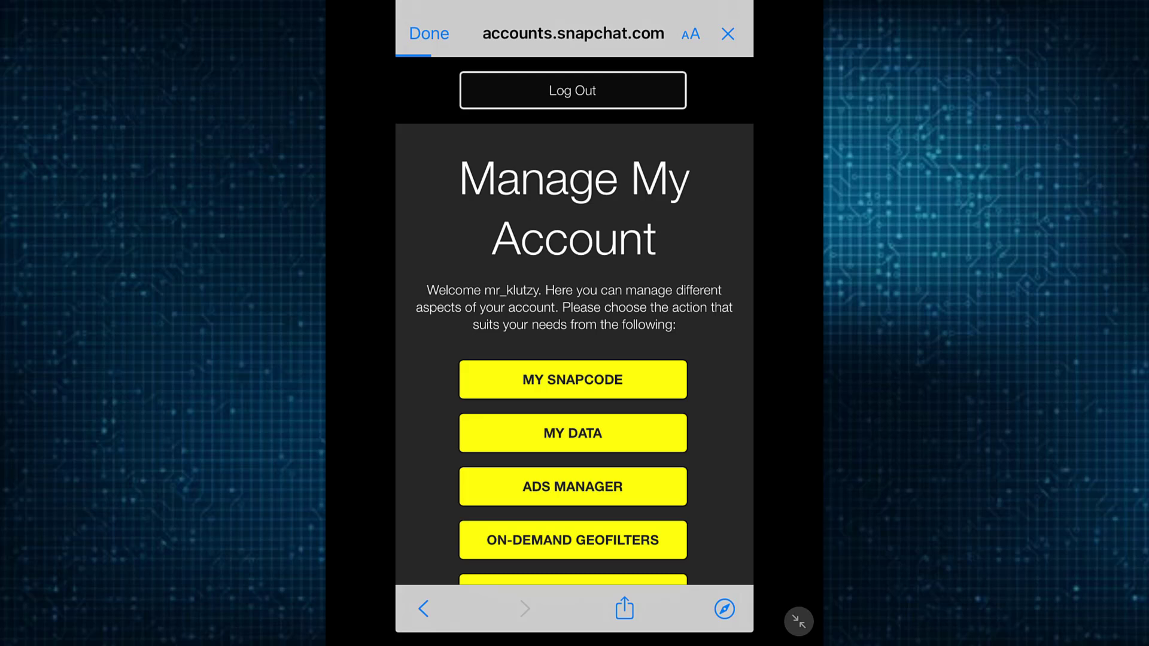
{"action": "left_click", "coordinate": [573, 90]}
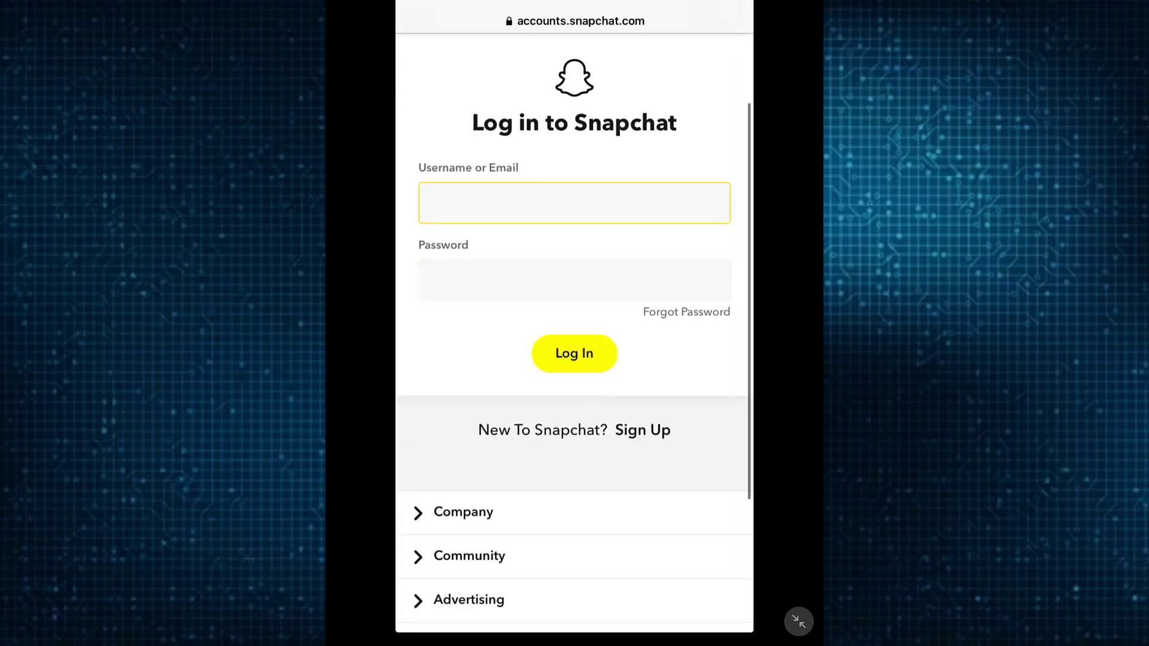
- From the Snapchat login form, choose Forgot Password to begin password recovery
{"action": "left_click", "coordinate": [574, 203]}
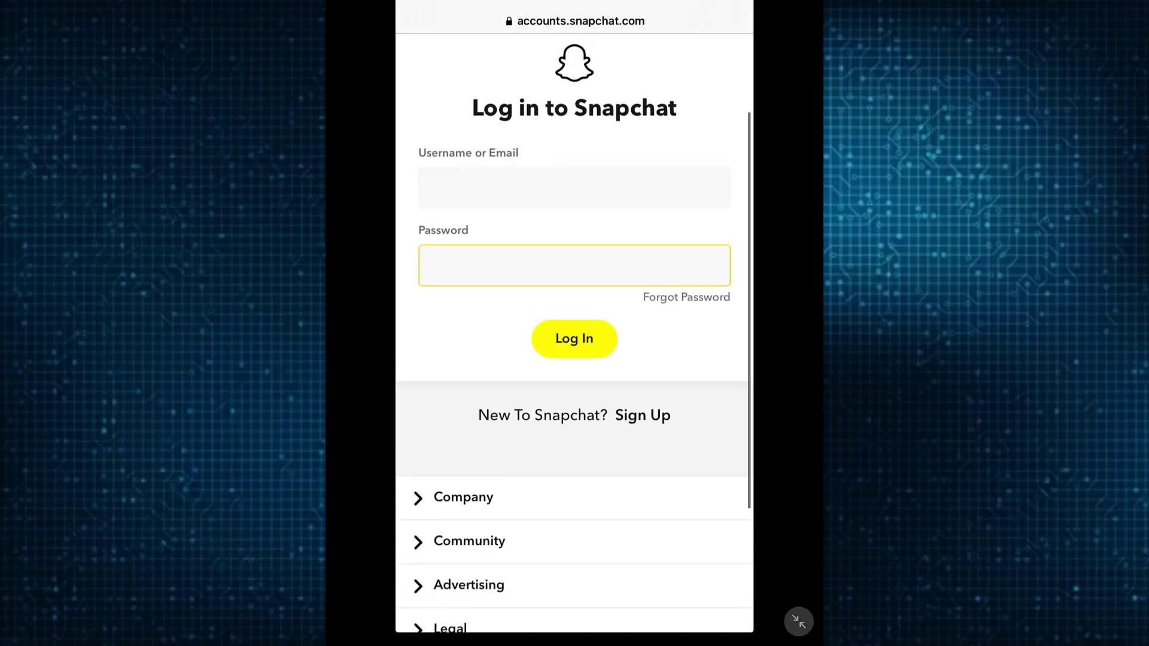
{"action": "left_click", "coordinate": [686, 297]}
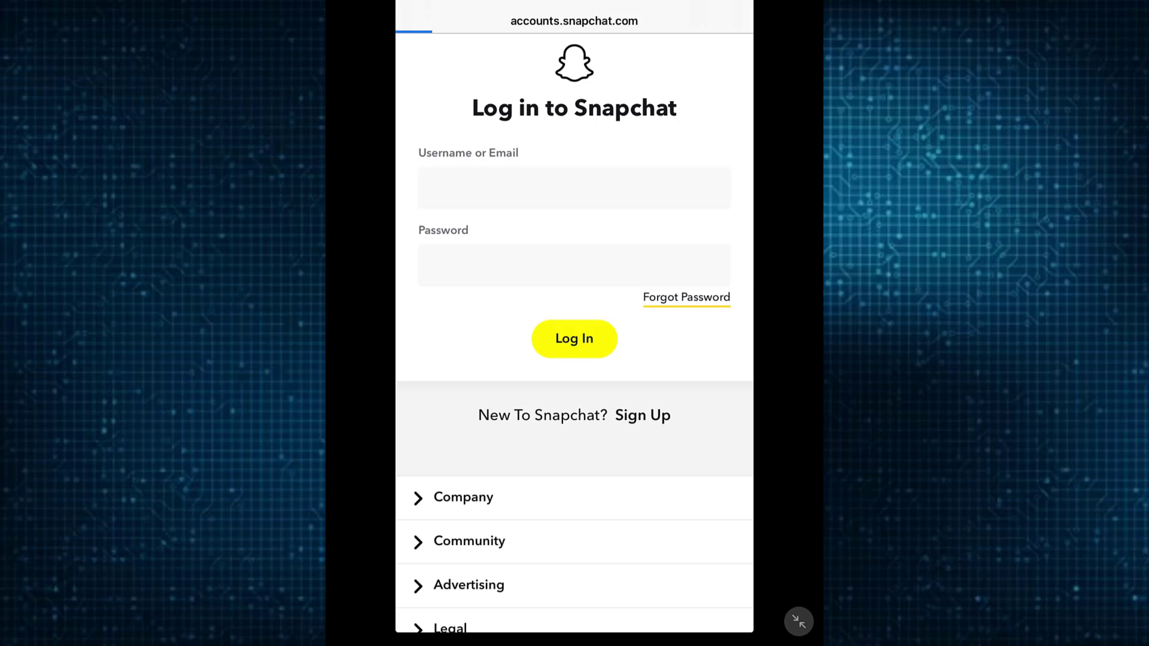
{"action": "left_click", "coordinate": [686, 296]}
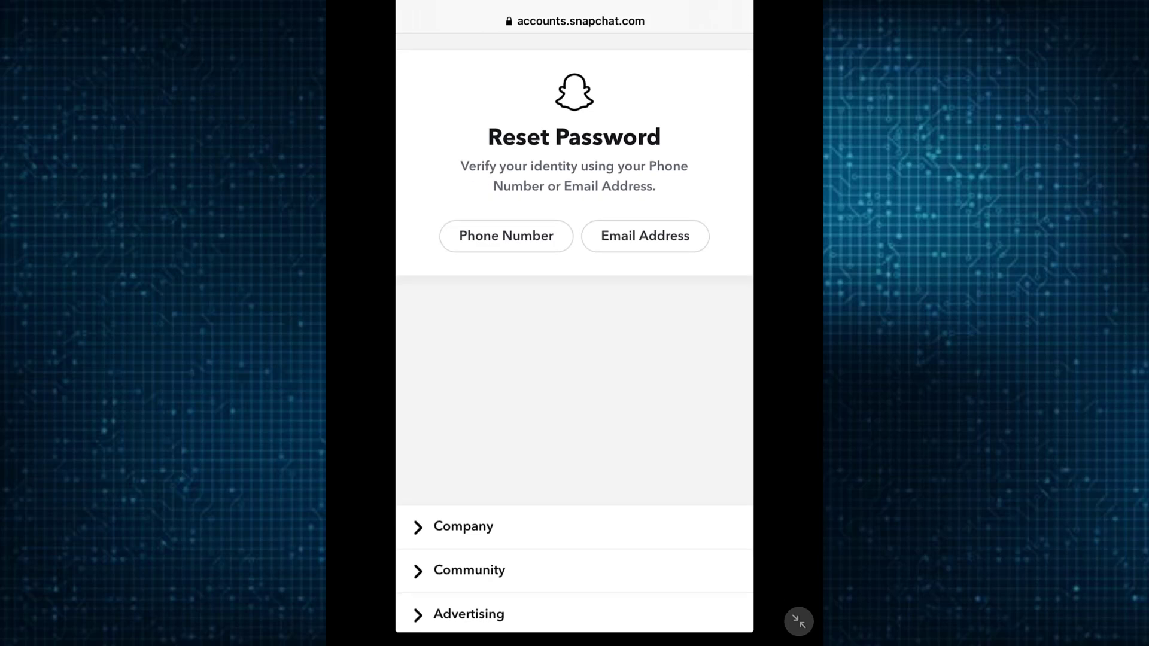
- Scroll down the Reset Password page to view the phone and email verification options
{"action": "scroll", "scroll_direction": "down", "scroll_amount": 3}
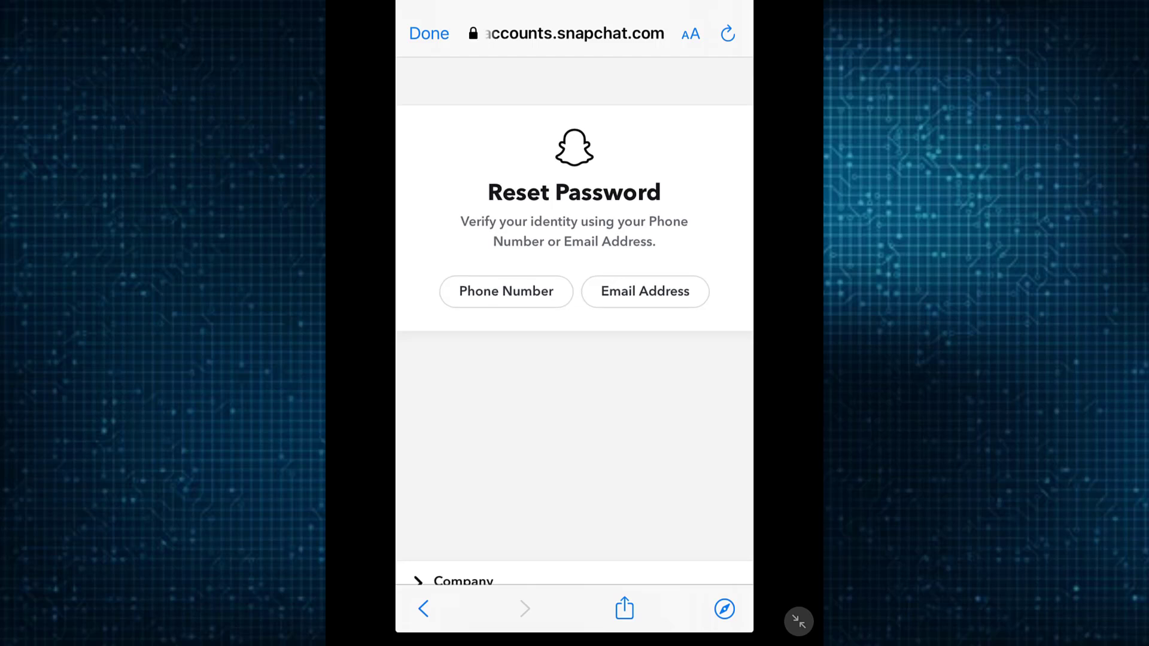
{"action": "scroll", "scroll_direction": "down", "scroll_amount": 3}
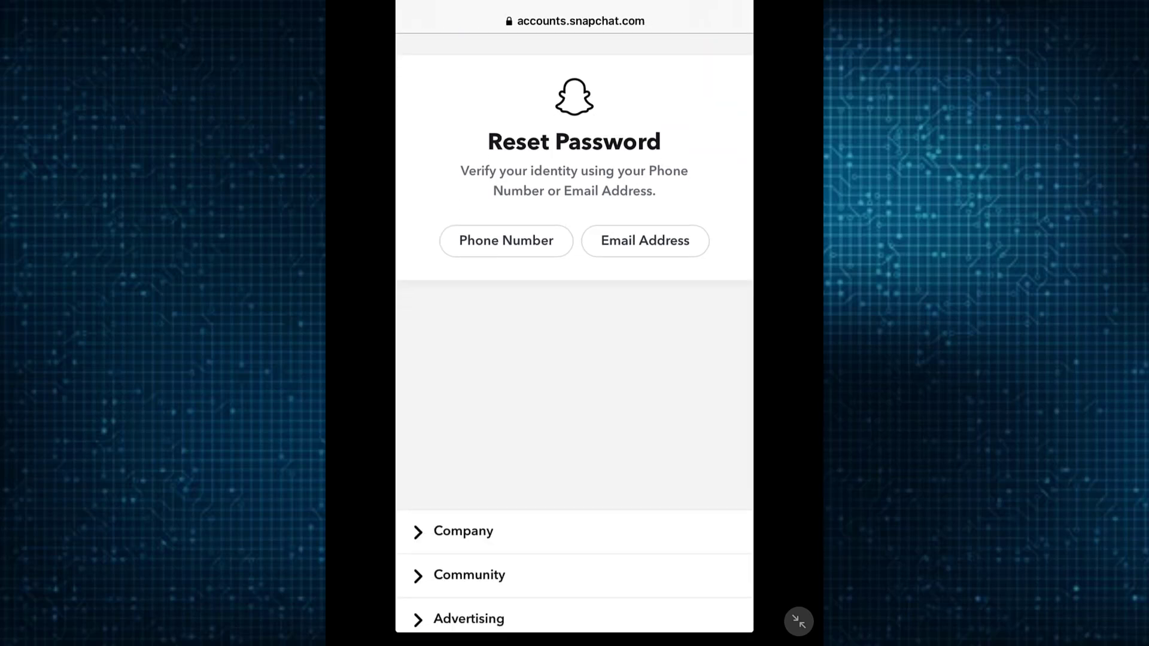